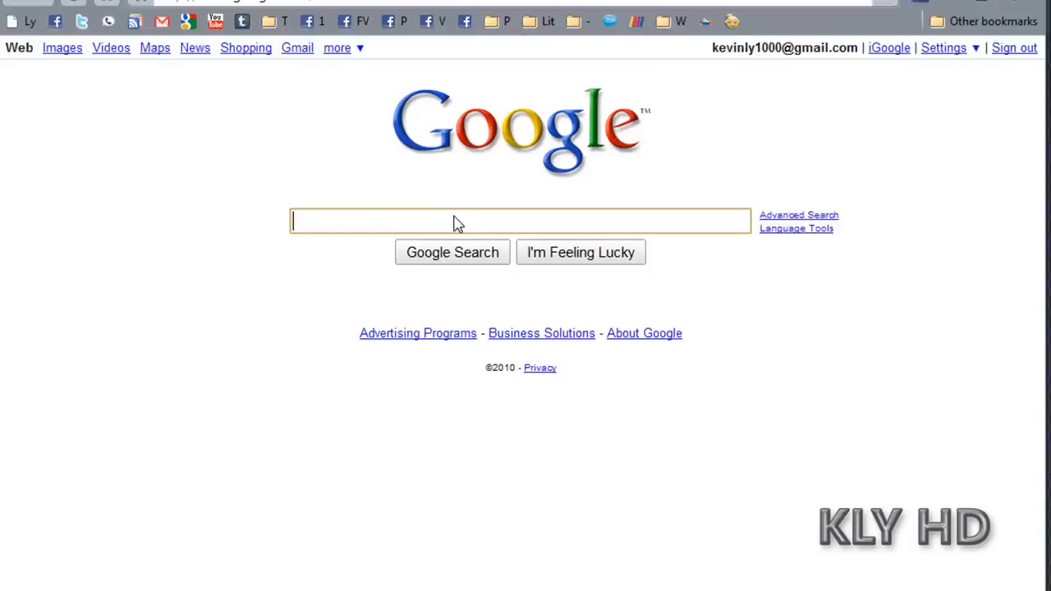
Search Google for 'Net Framework 1.1' by picking the suggestion after typing 'Net Framework'
text(Net)
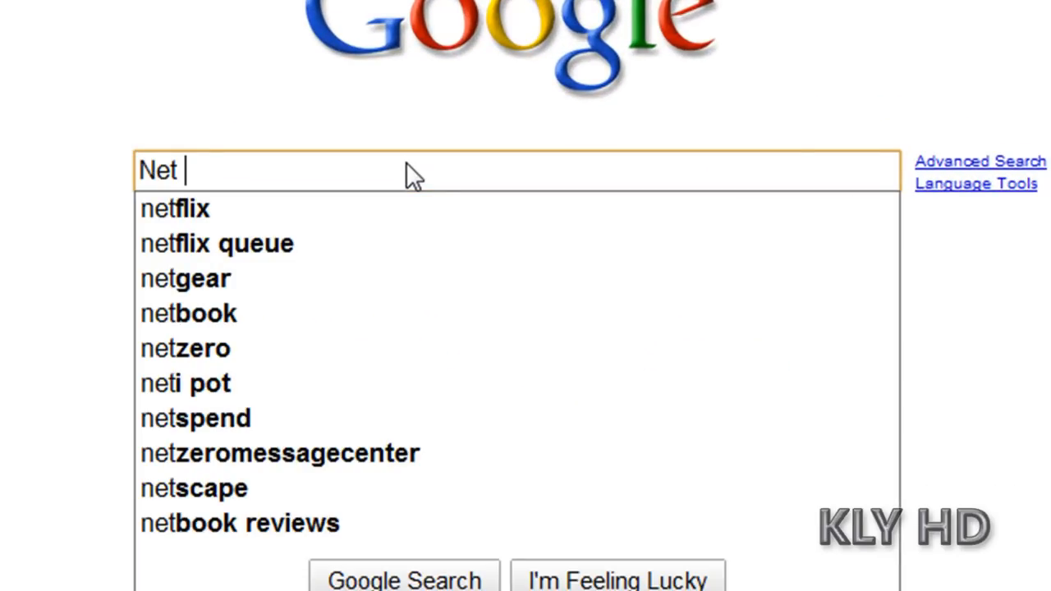
text(Framework)
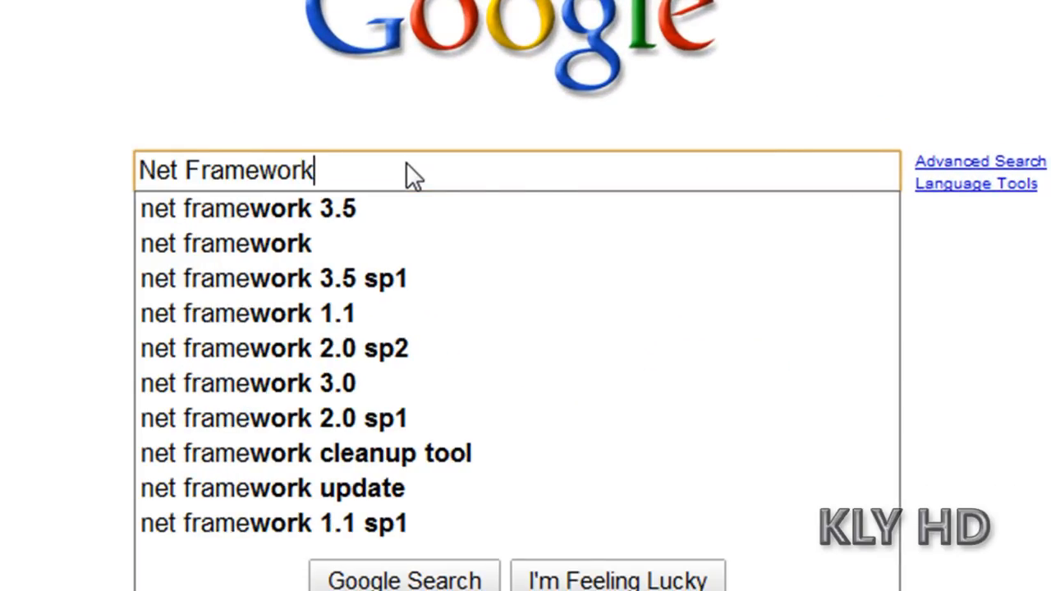
click(249, 313)
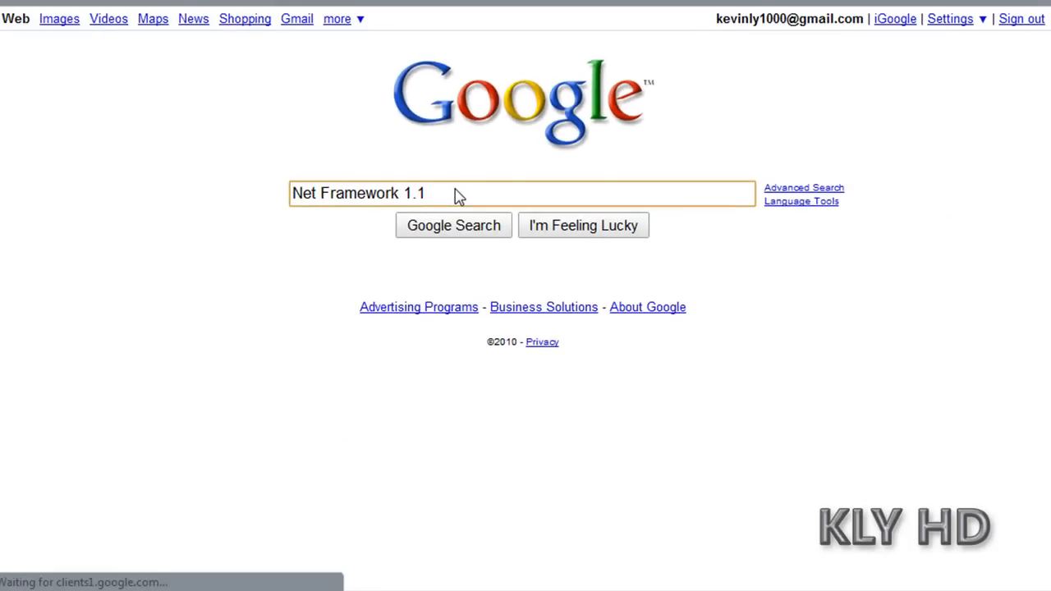
Download and save the English TI Connect for Windows installer (ticonnect_eng.exe)
click(453, 225)
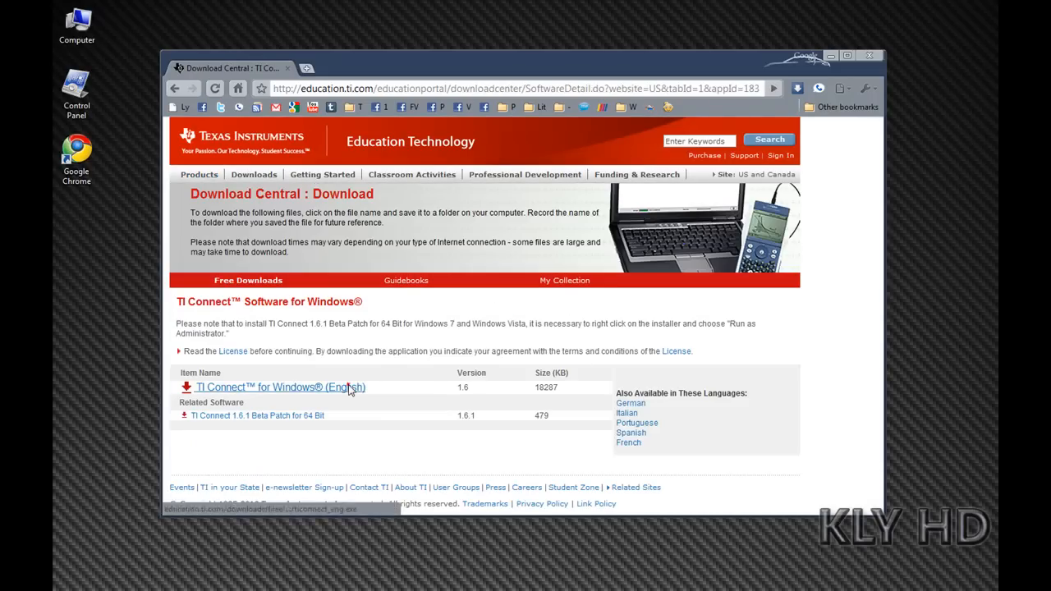
click(280, 387)
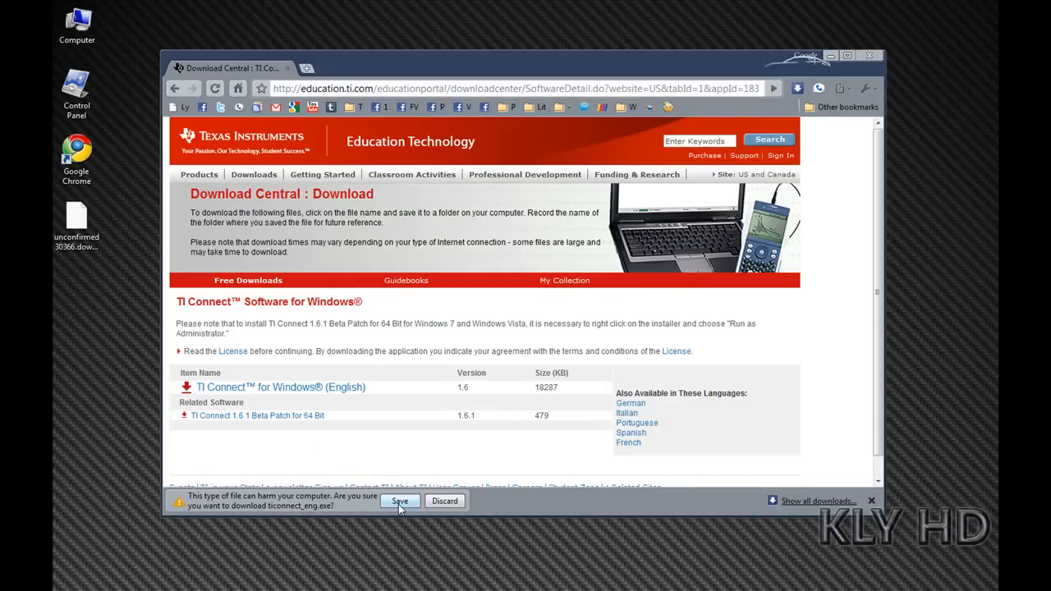
click(399, 502)
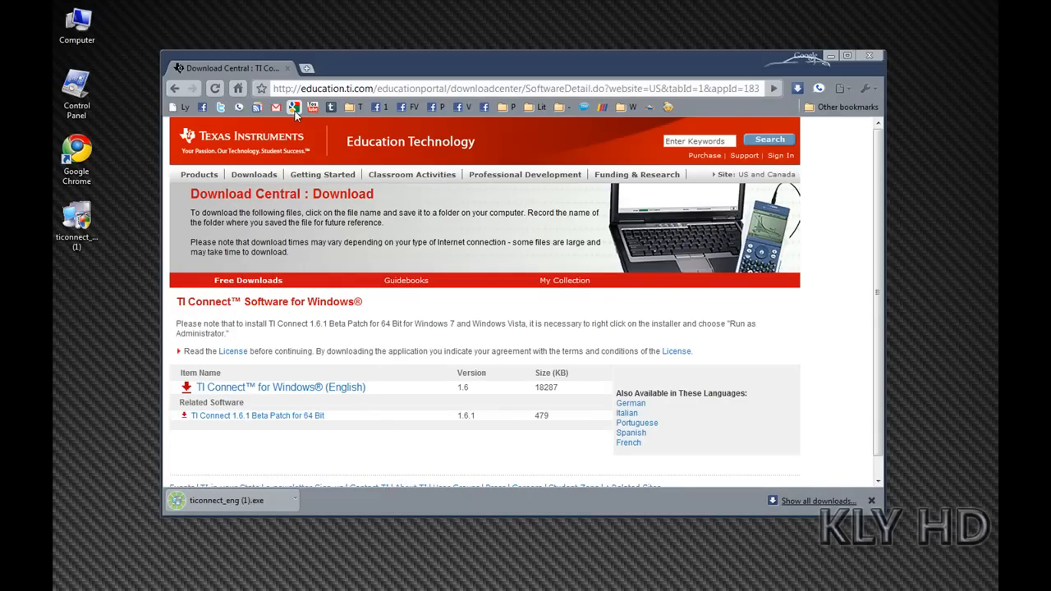
Google 'TI Notefolio Creator' in a new tab and save tinotefoliocreator.exe from TI's page
click(325, 67)
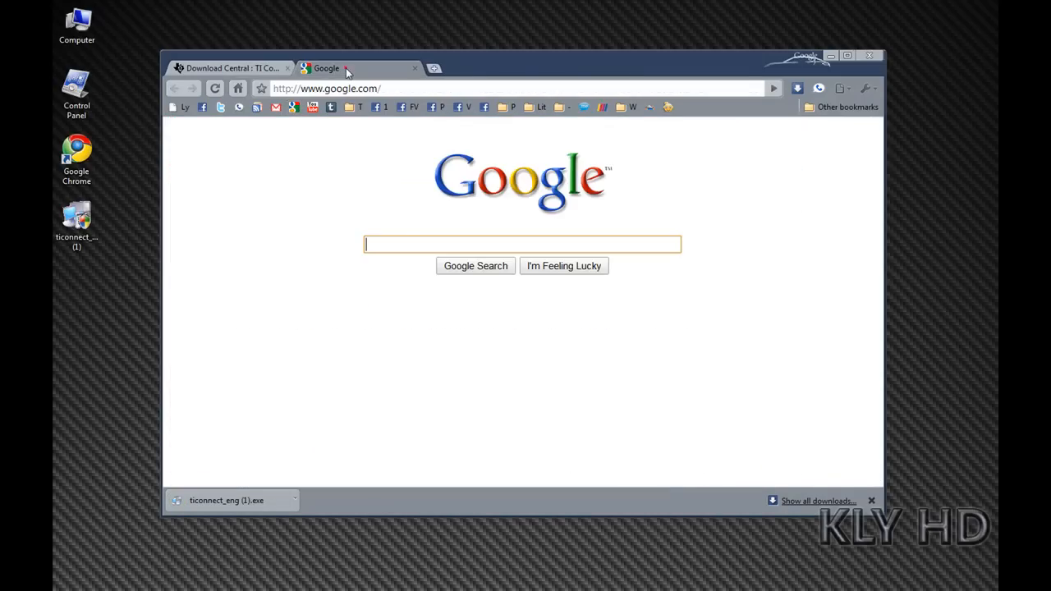
text(TI Notefolio Creator)
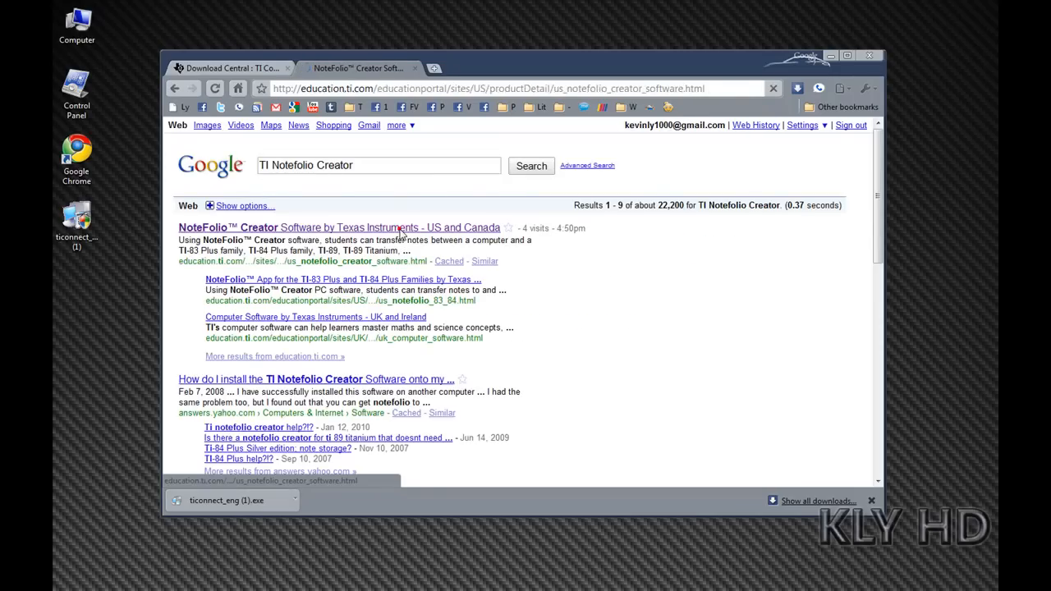
click(339, 227)
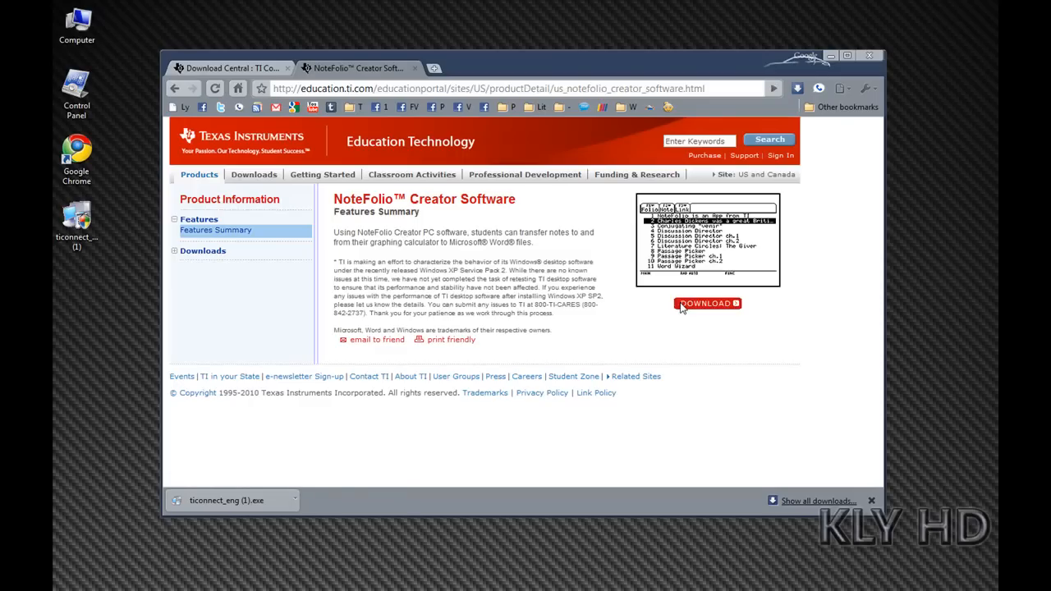
click(706, 304)
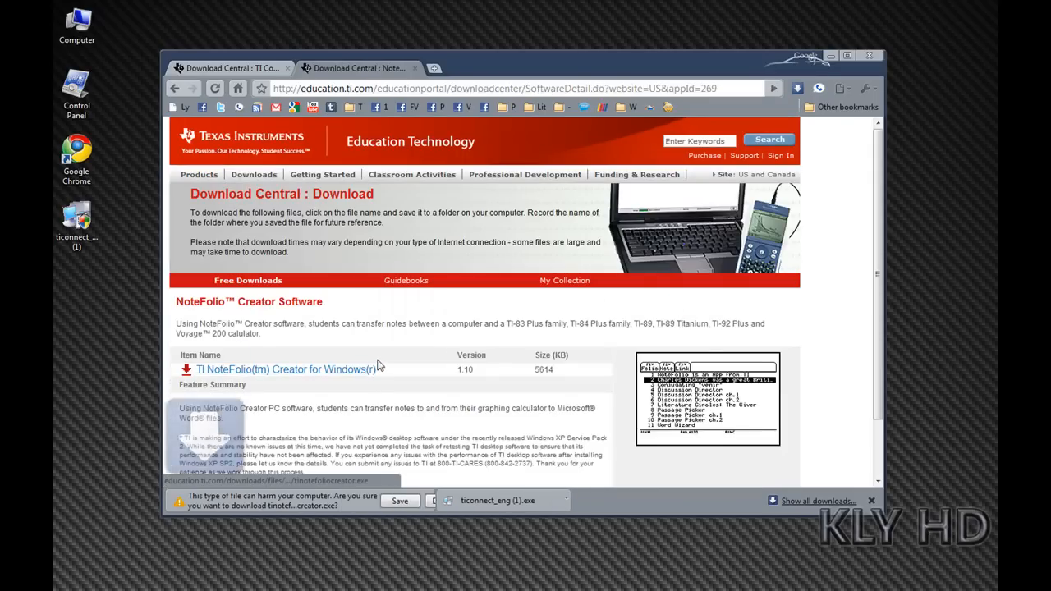
click(400, 500)
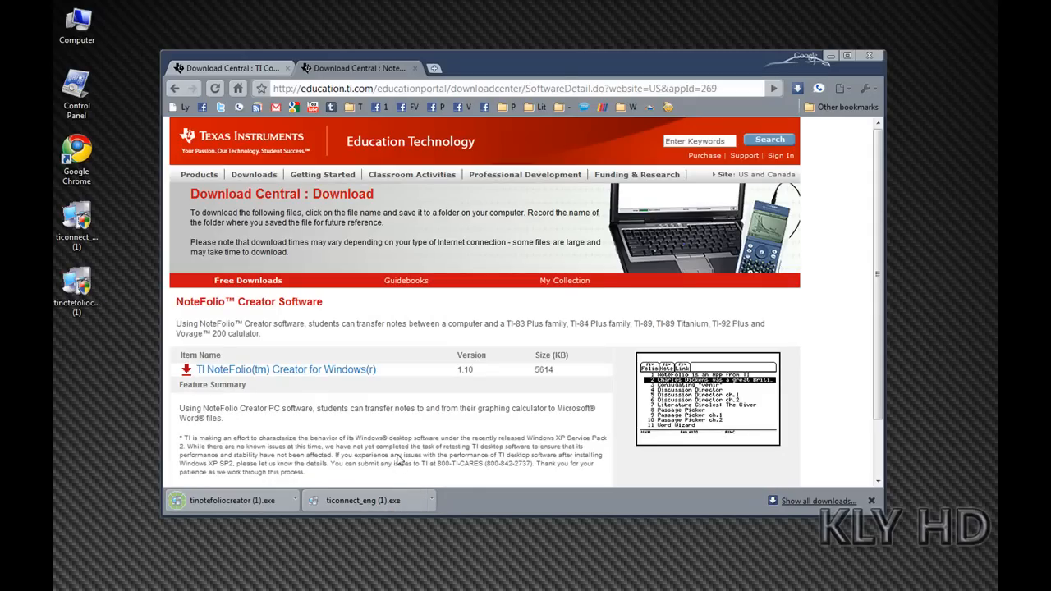
mouse_move(401, 118)
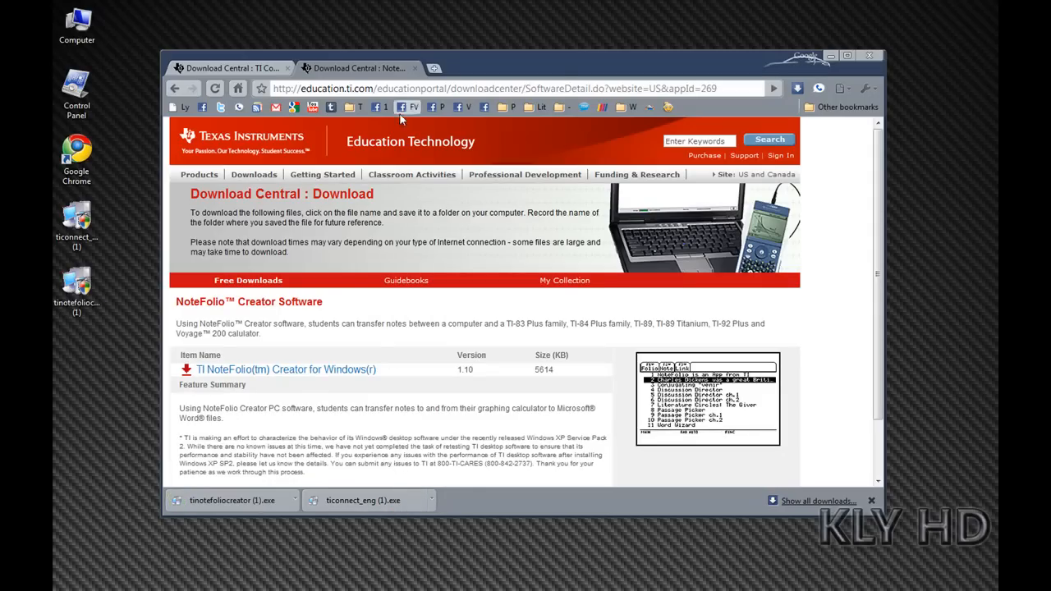
mouse_move(583, 74)
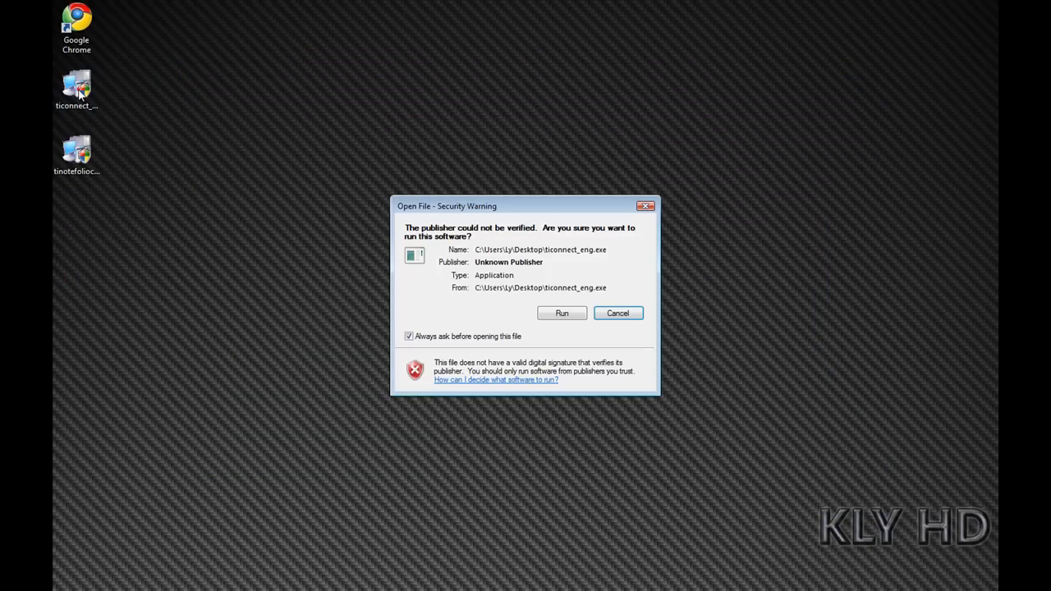
mouse_move(144, 125)
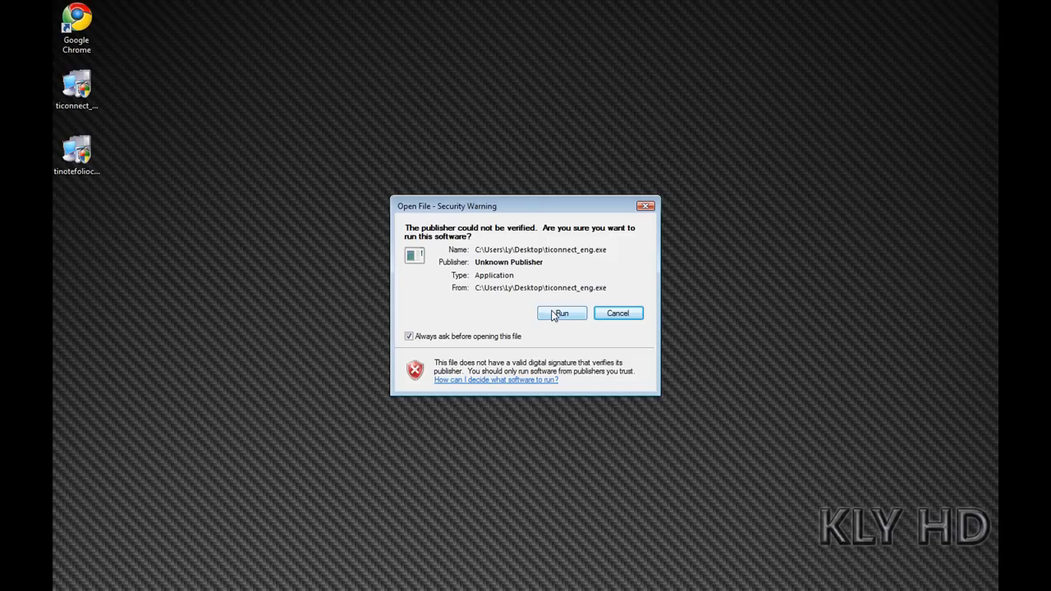
Run ticonnect_eng.exe and install TI Connect 1.6 with default settings through to Finish
click(563, 313)
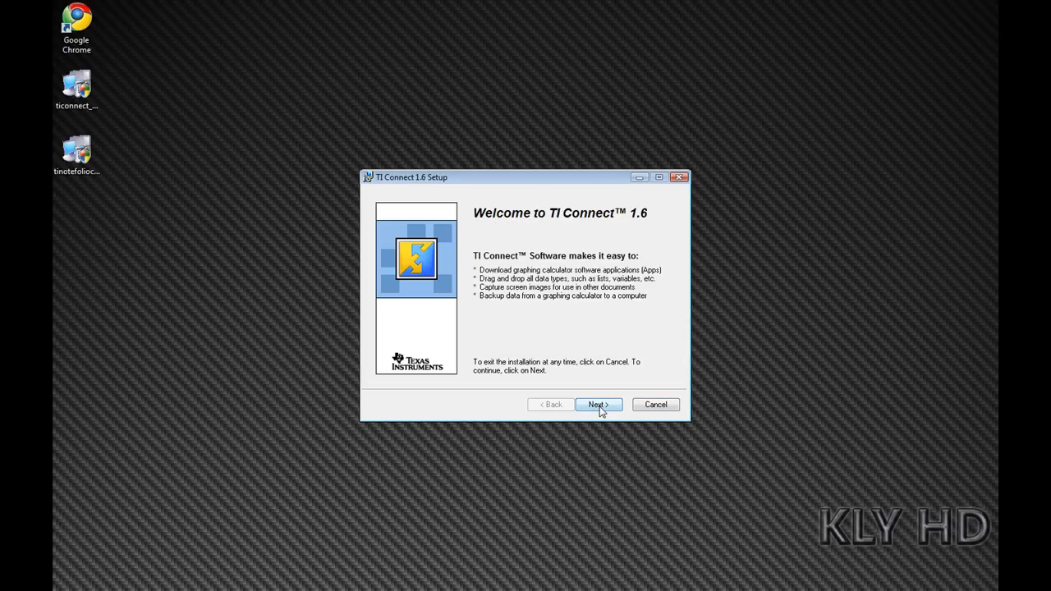
click(598, 404)
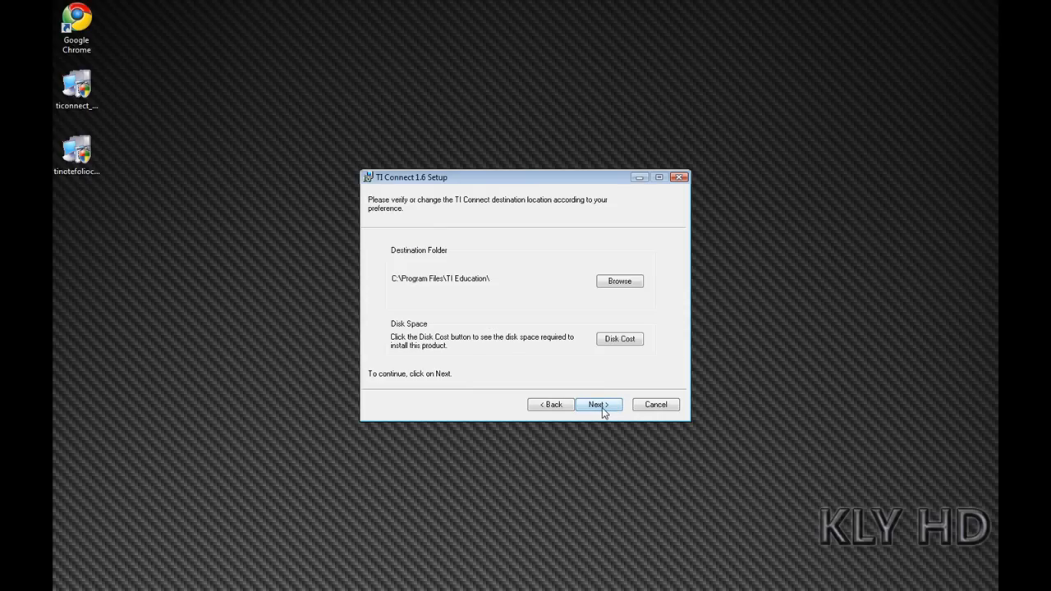
click(598, 404)
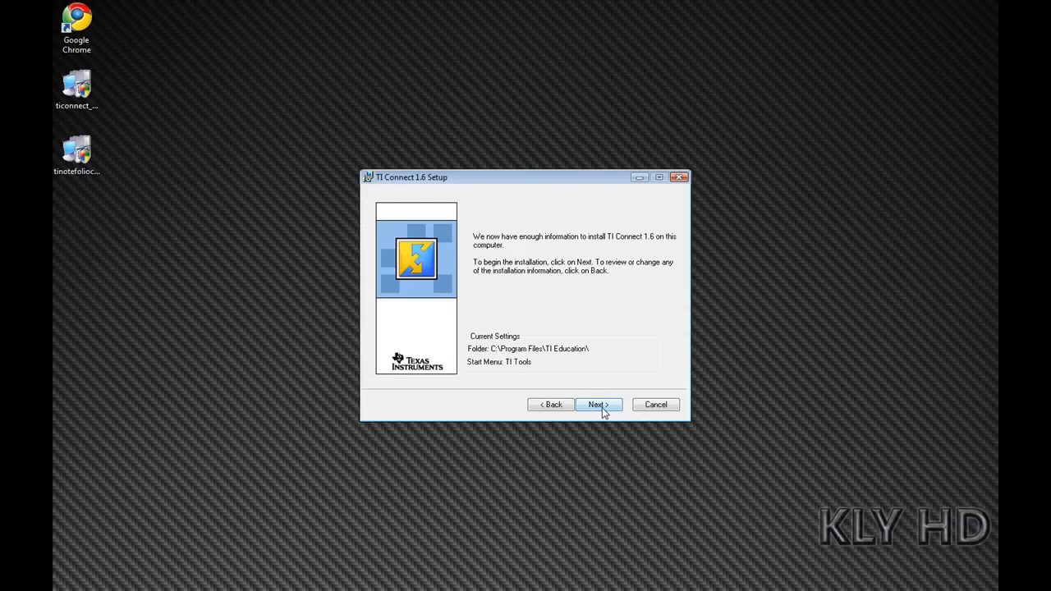
click(597, 404)
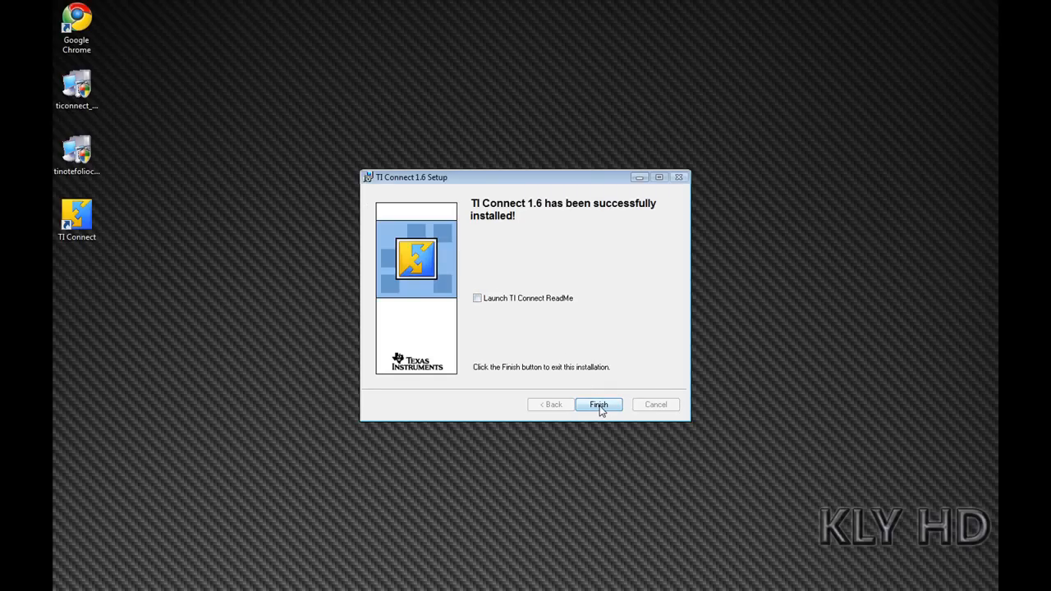
click(599, 404)
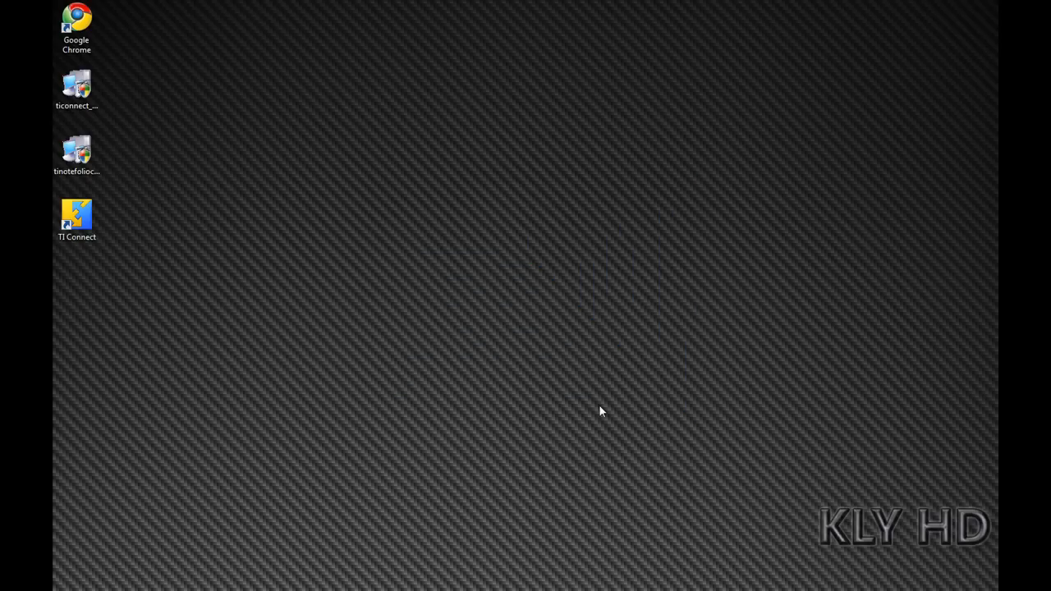
Install NoteFolio Creator into the default folder, unchecking the ReadMe launch before Finish
double_click(75, 152)
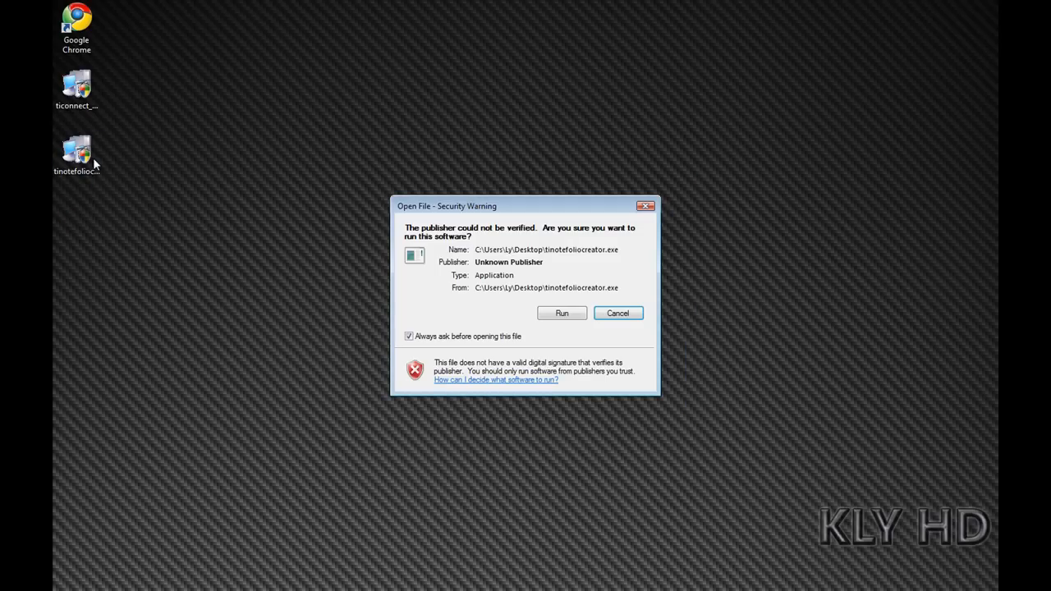
click(562, 313)
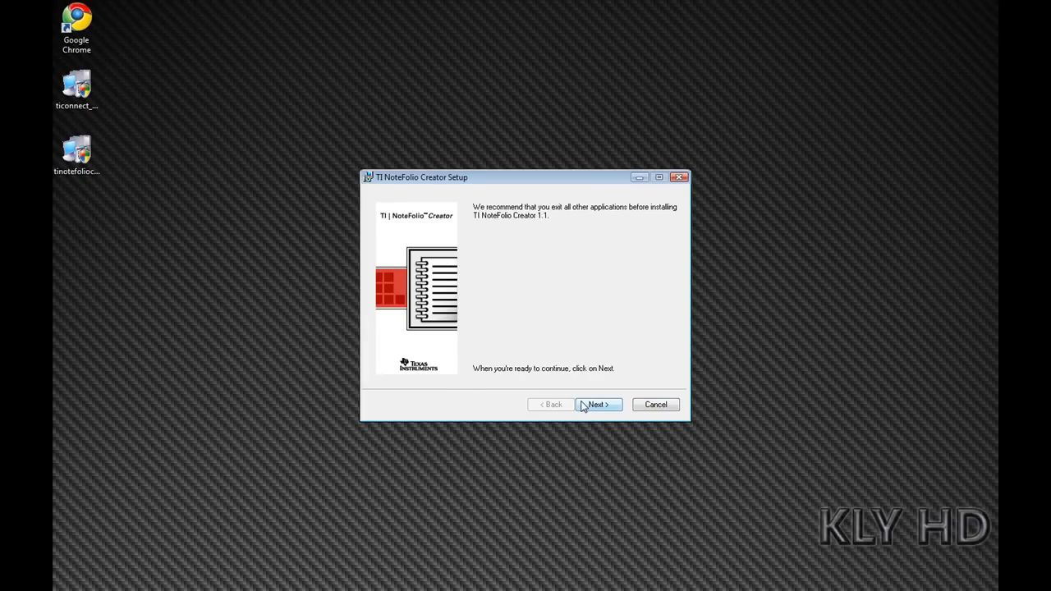
click(598, 404)
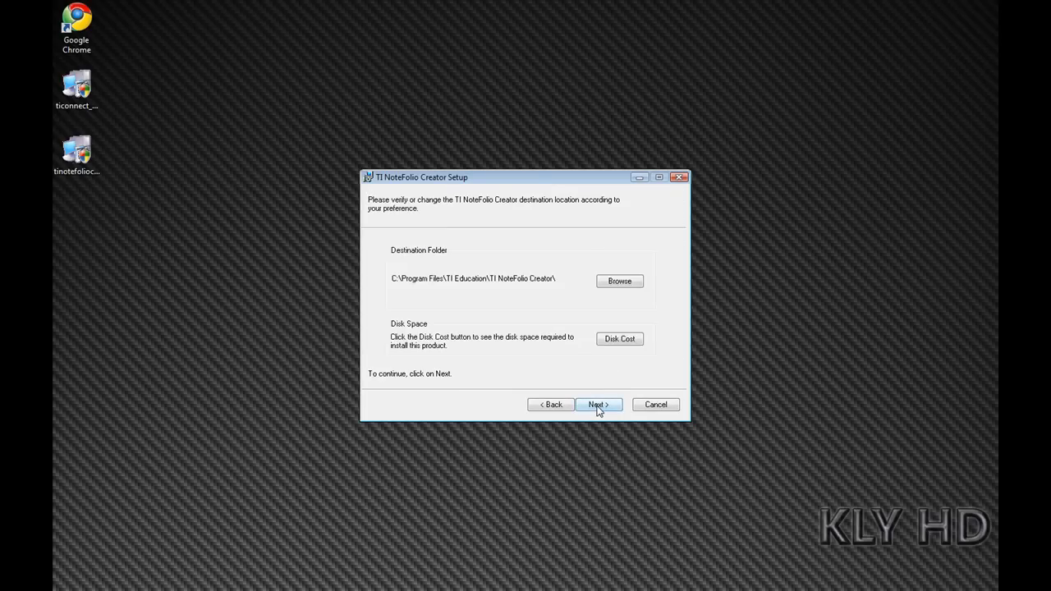
click(599, 404)
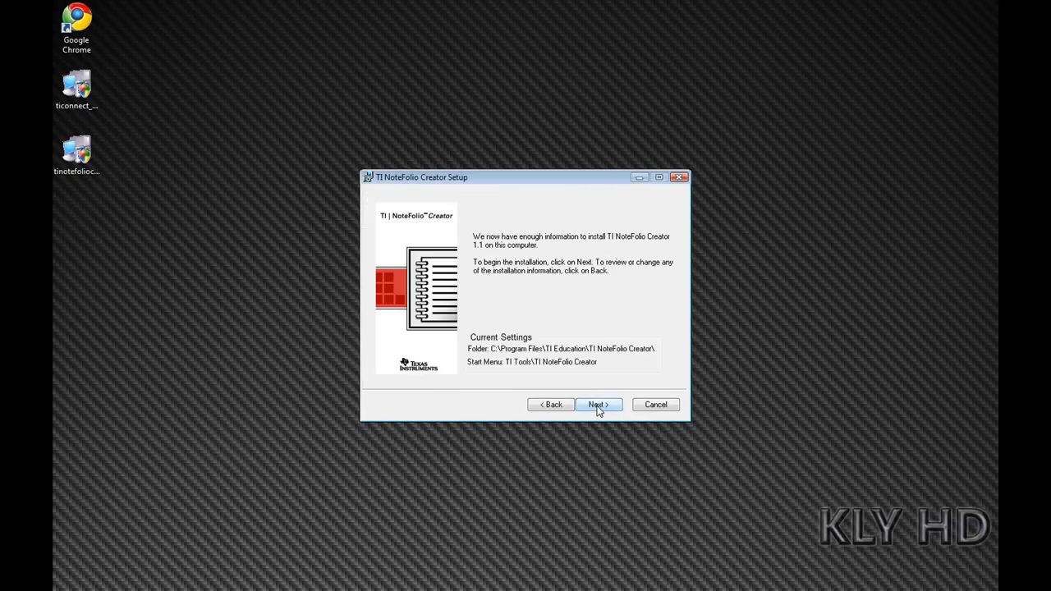
click(599, 404)
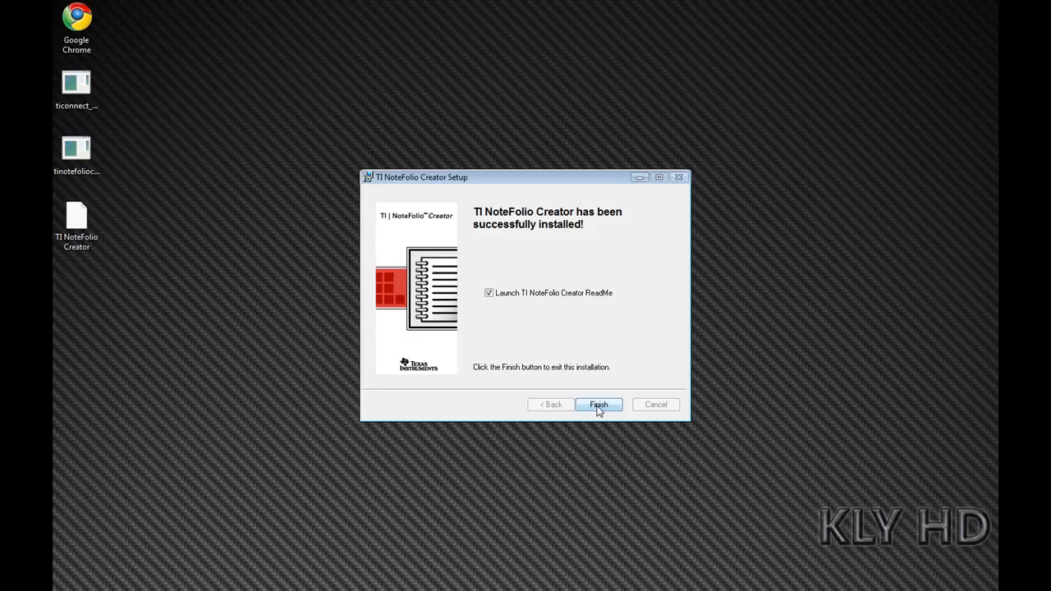
click(489, 293)
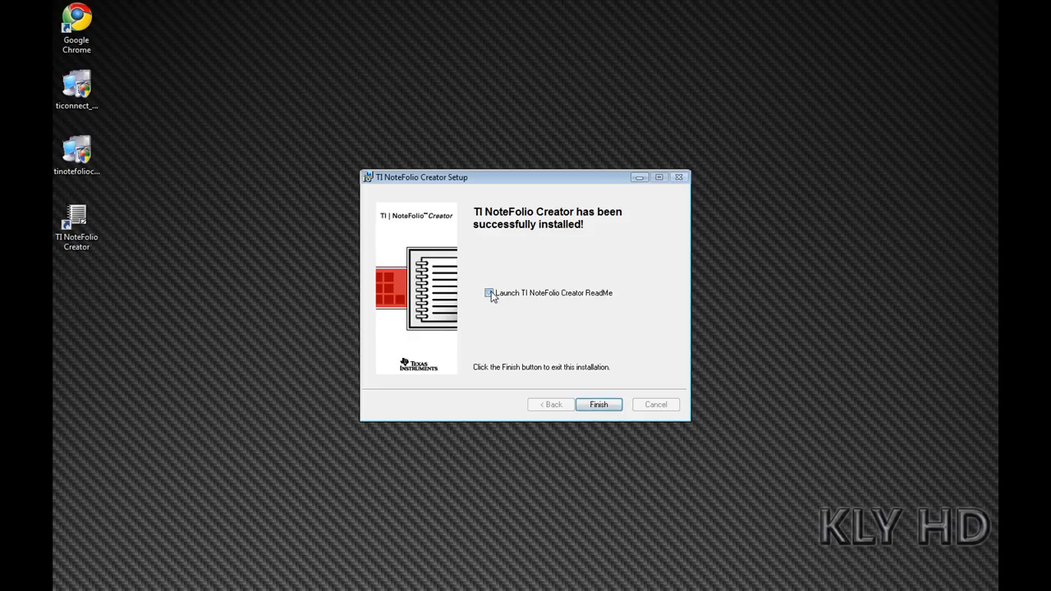
click(598, 404)
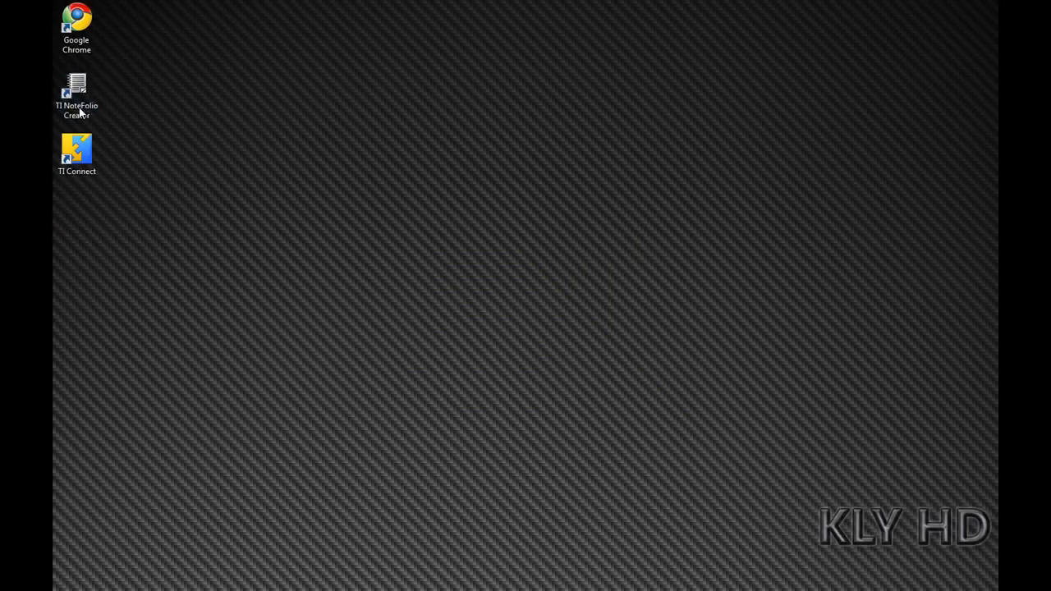
Launch NoteFolio Creator, create a TI-89 Family folio, and add a second 'This is a test' note
double_click(75, 85)
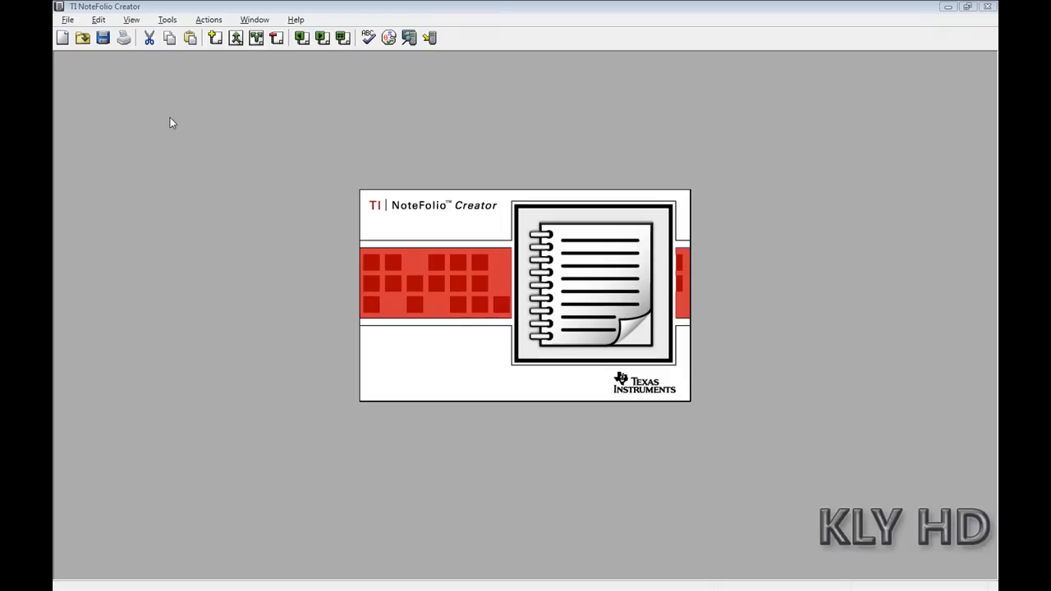
mouse_move(98, 20)
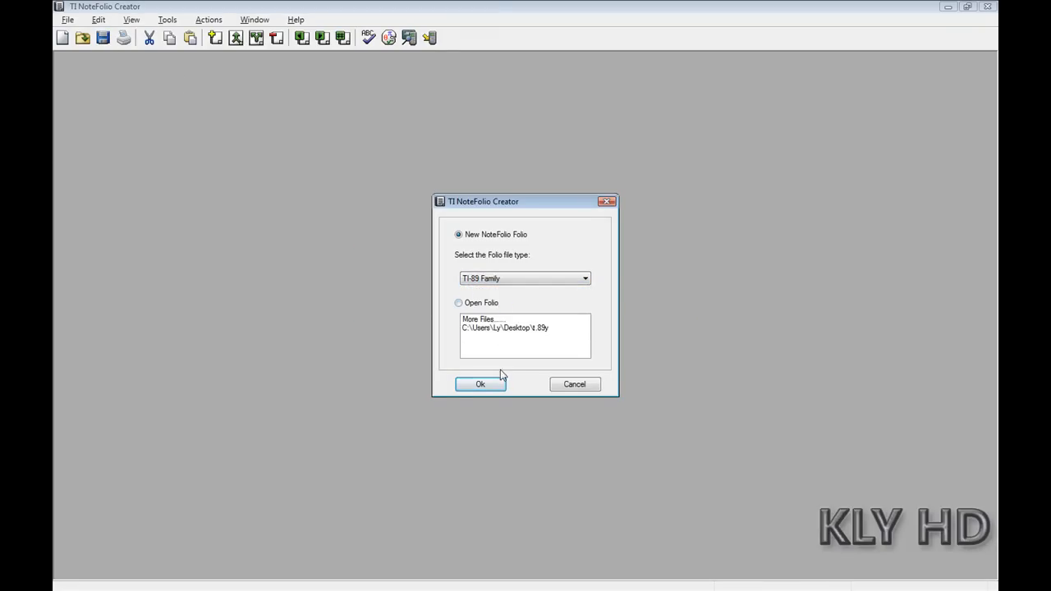
click(479, 384)
text(This is a test)
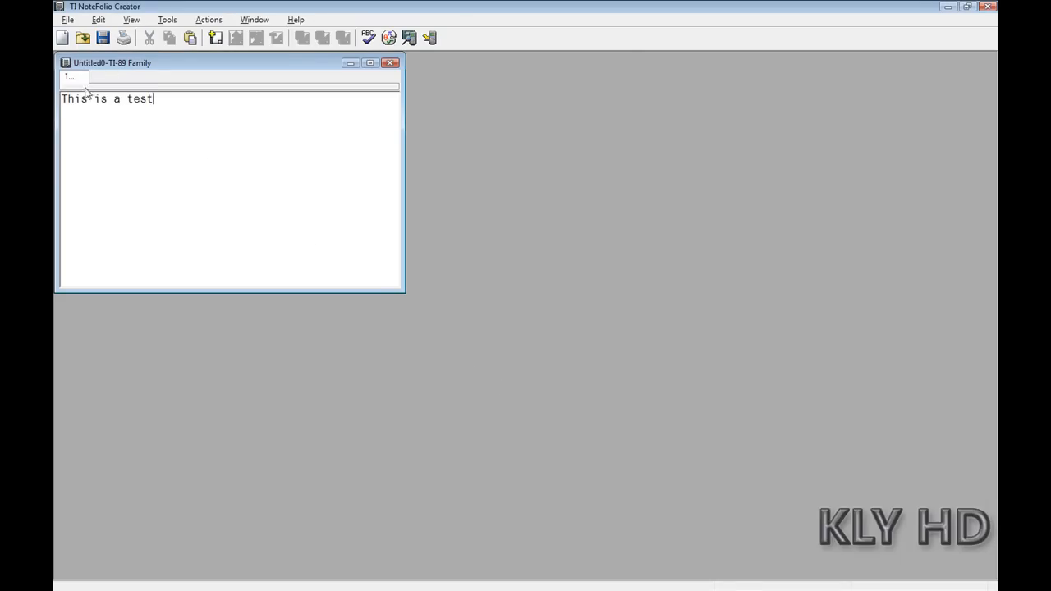
click(101, 19)
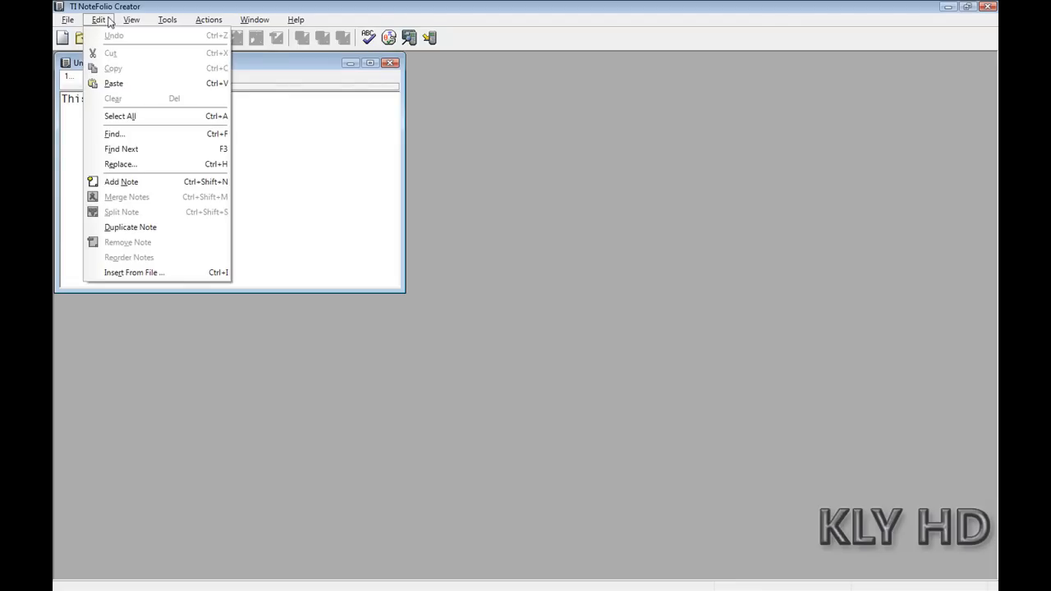
click(230, 19)
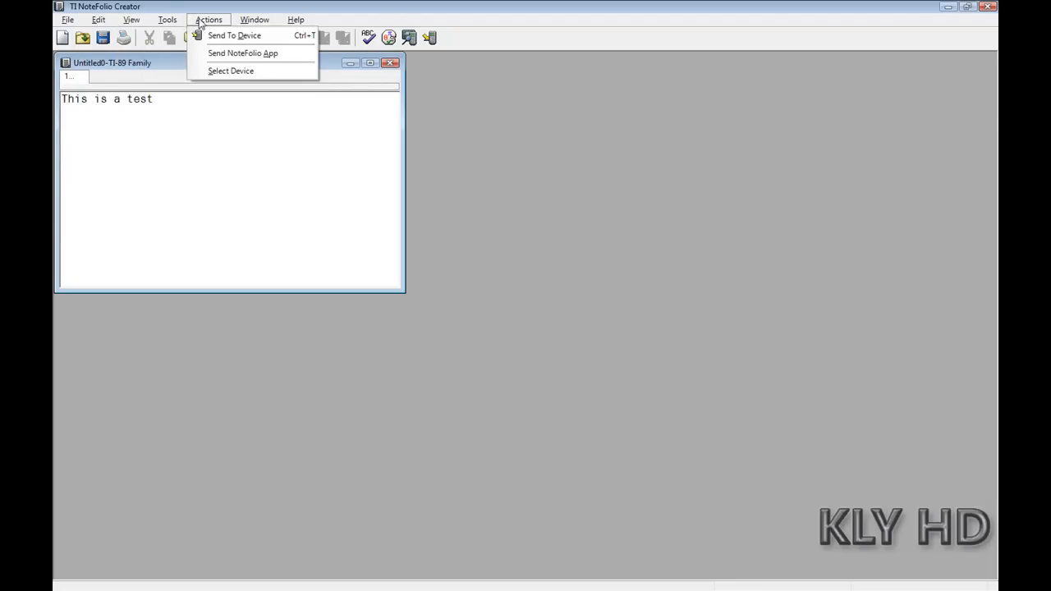
click(296, 19)
text(This a)
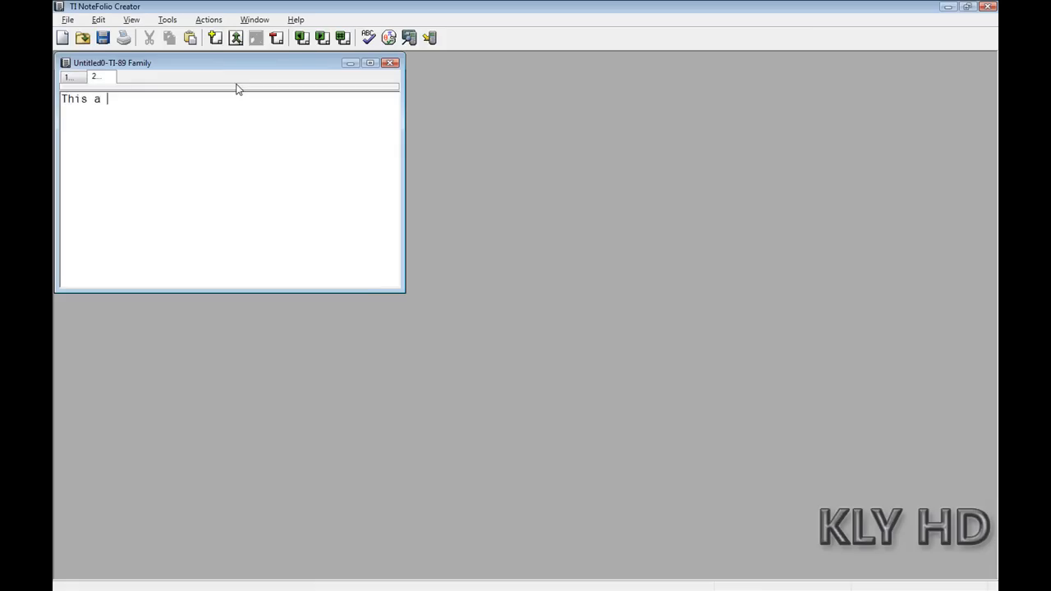
key(Backspace)
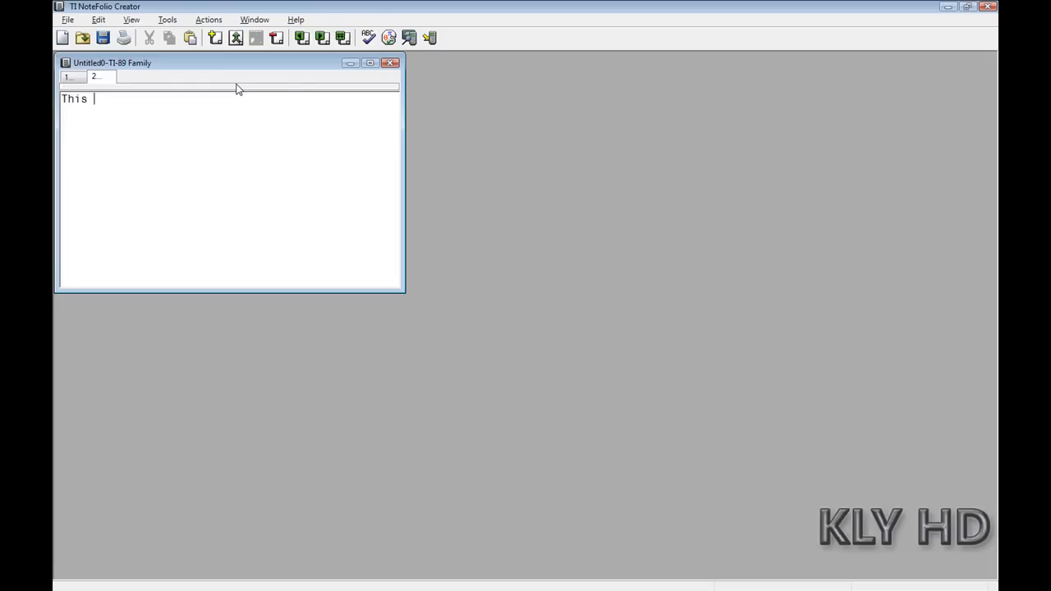
text(is a test)
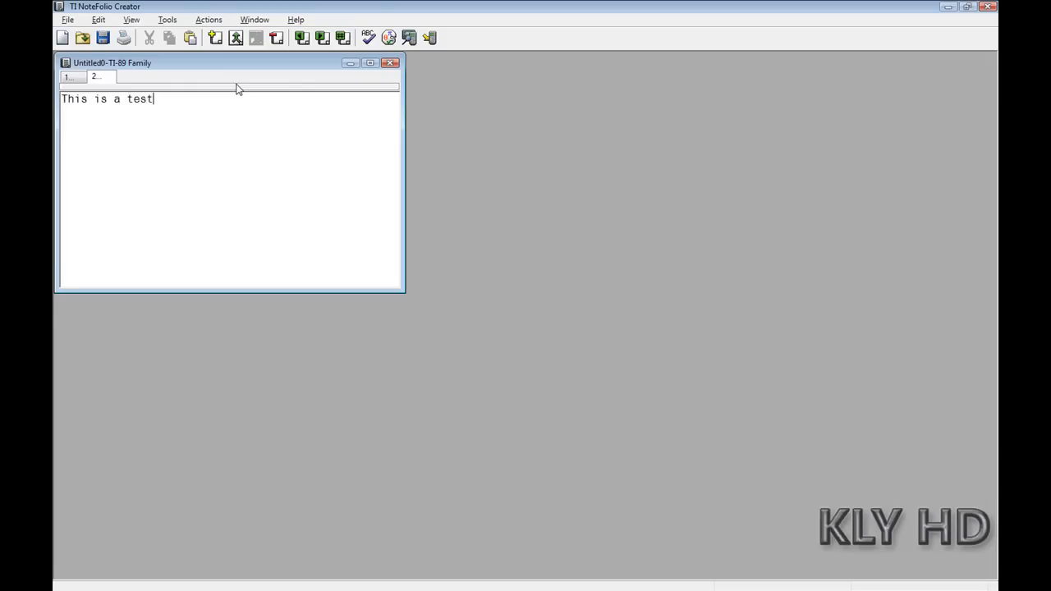
Save the folio via File > Save As under the name 'test' on the Desktop
click(69, 20)
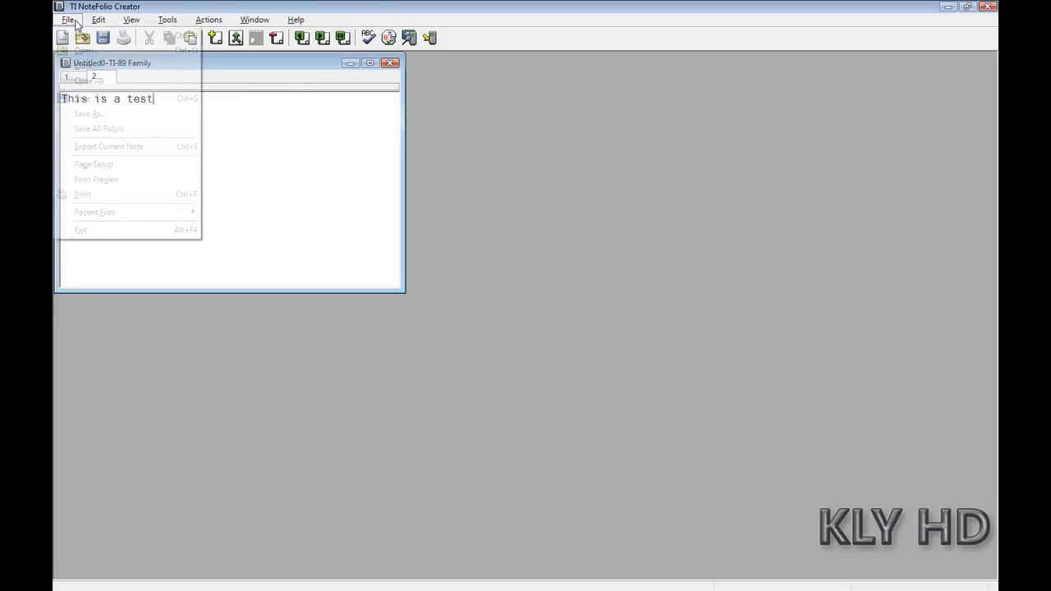
click(88, 113)
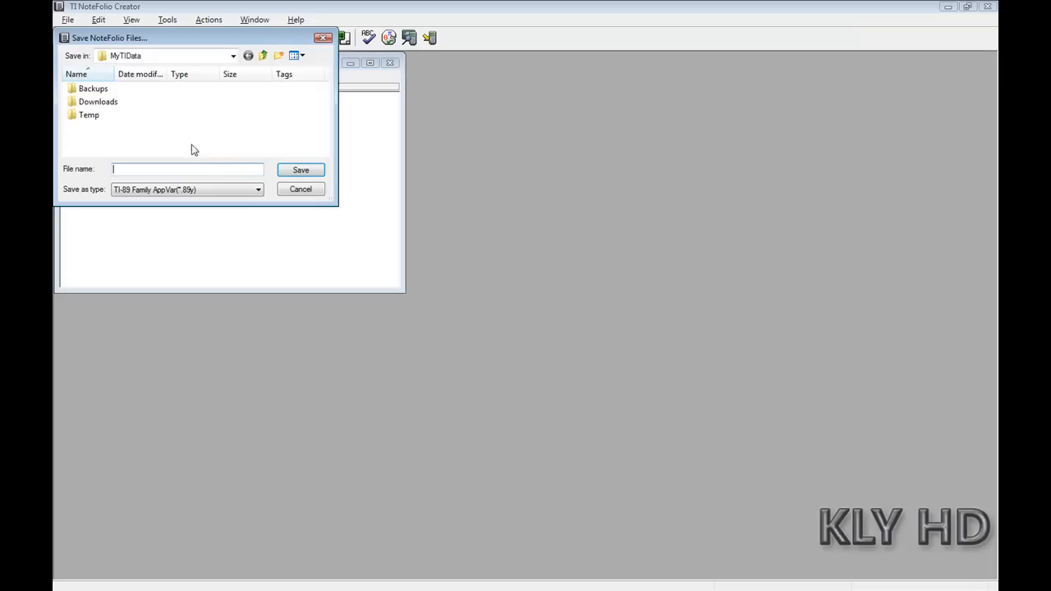
text(t)
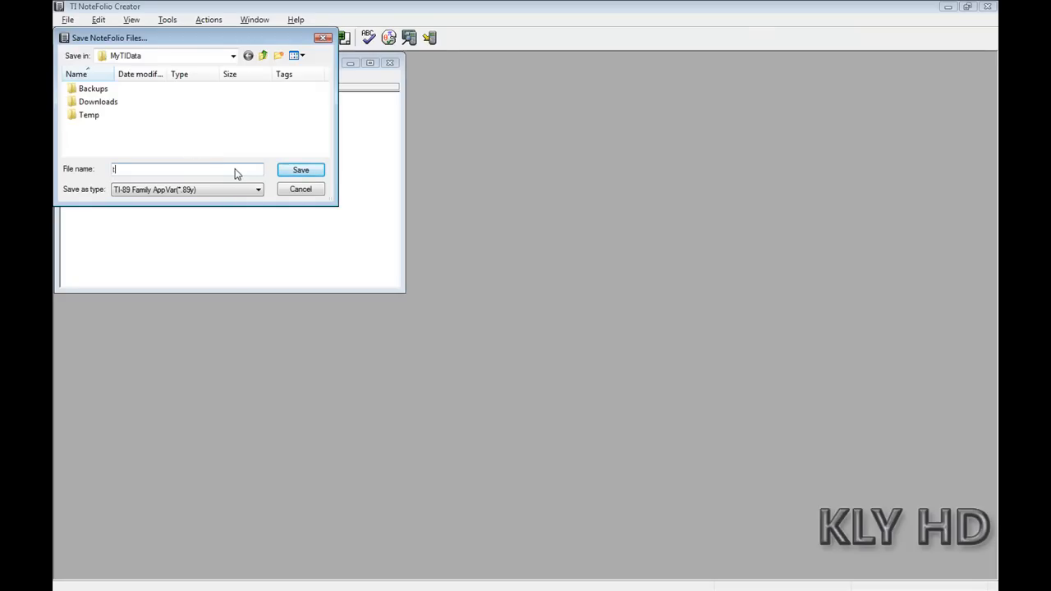
text(test)
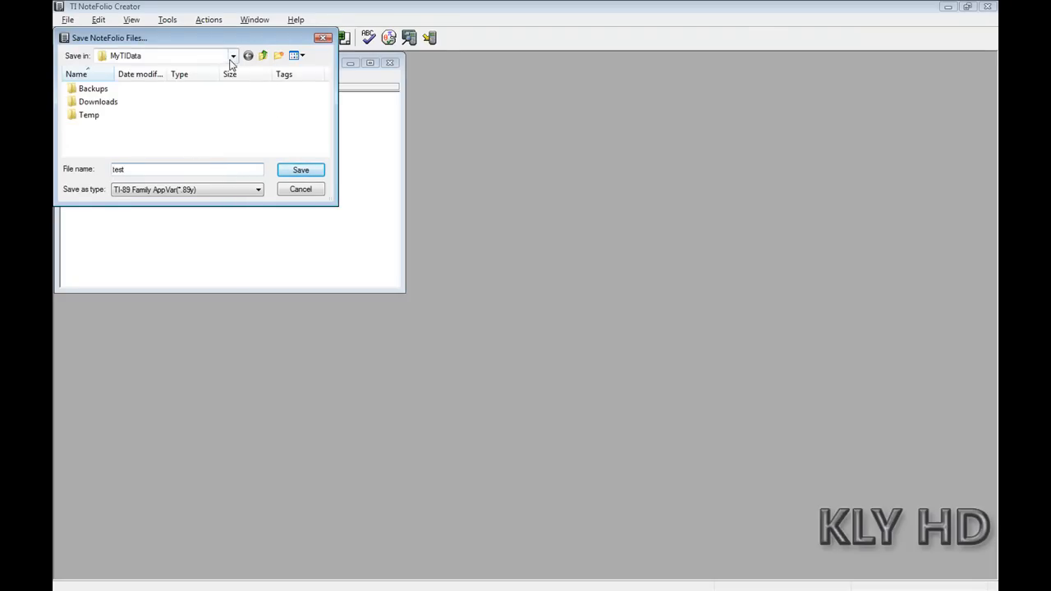
click(235, 56)
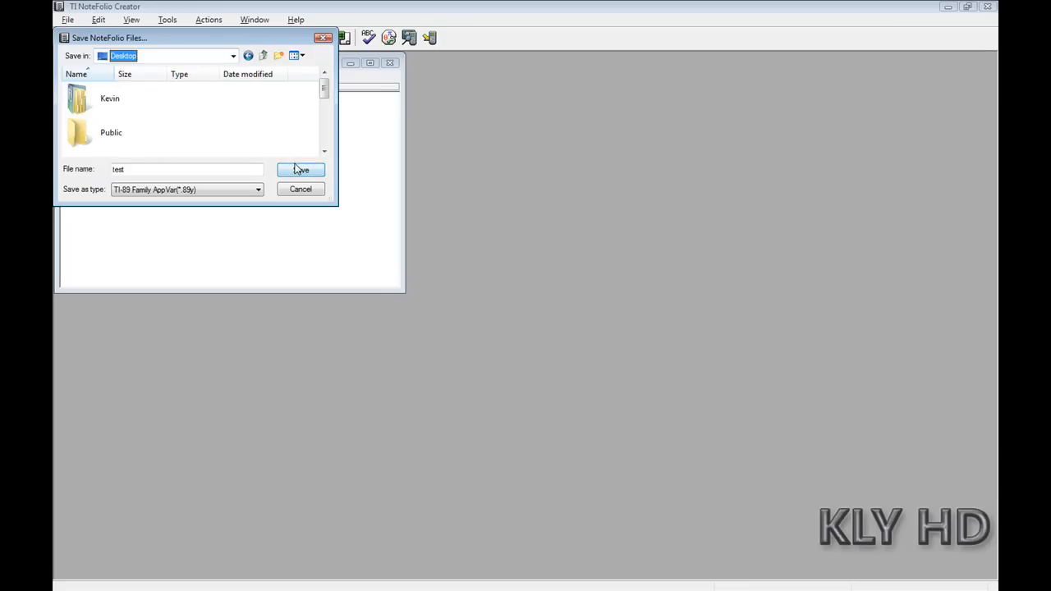
click(299, 170)
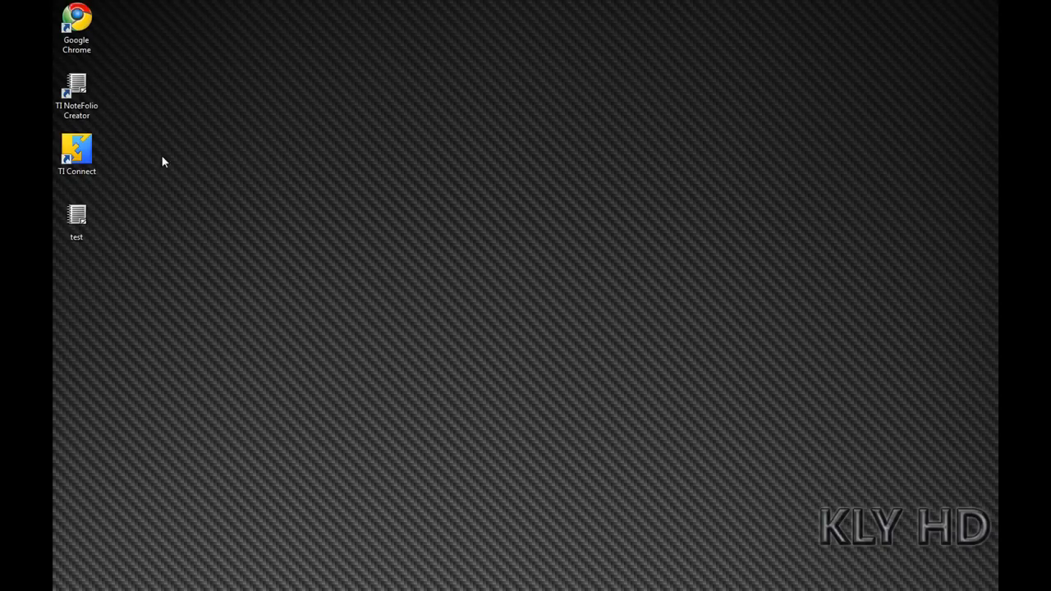
Launch TI Connect, open DeviceExplorer for the TI-89 Titanium, and send it the test file
double_click(76, 150)
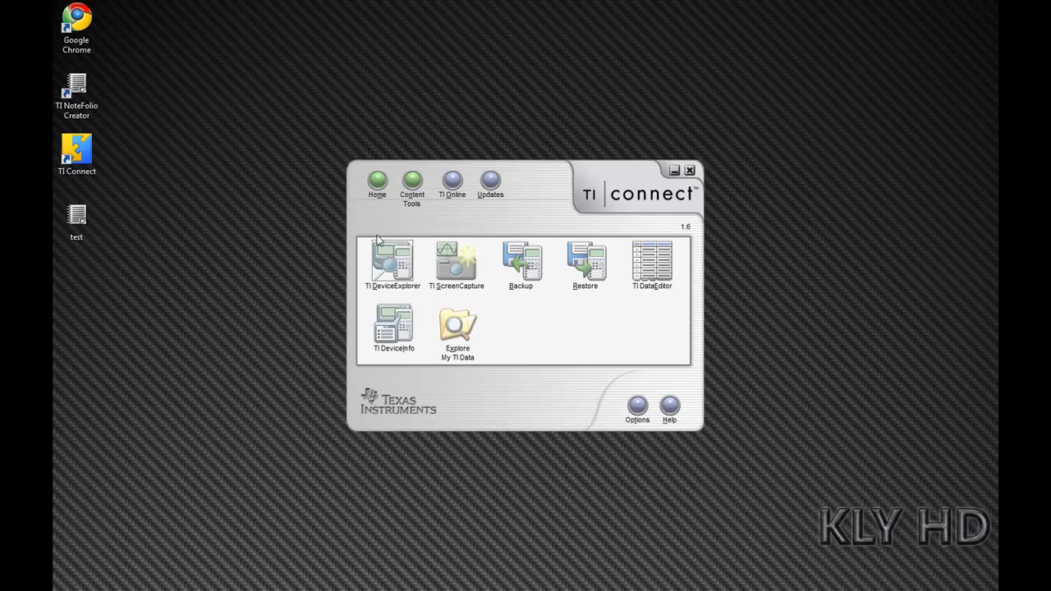
double_click(392, 262)
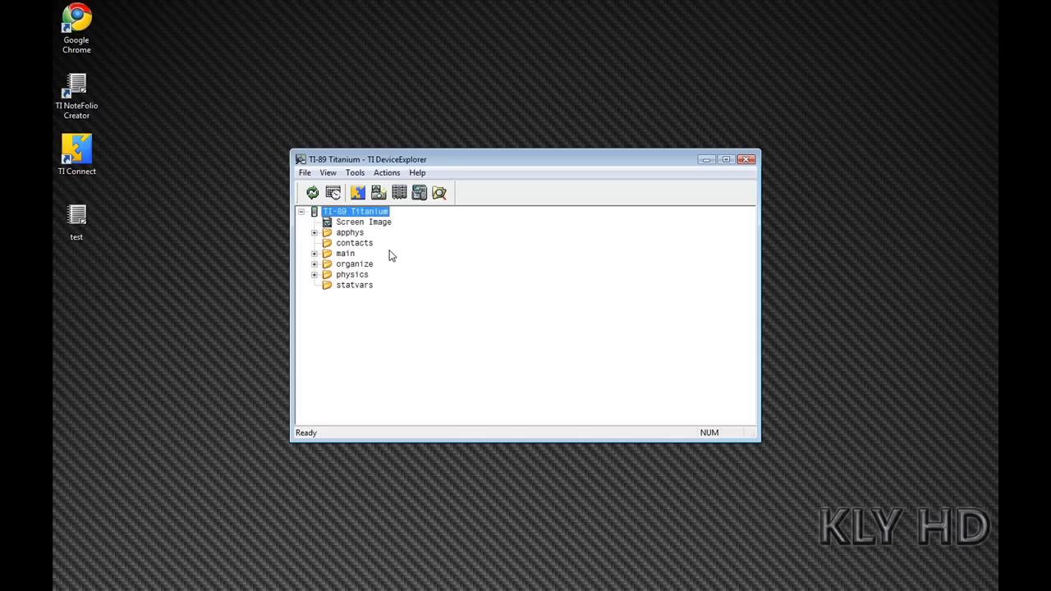
click(75, 216)
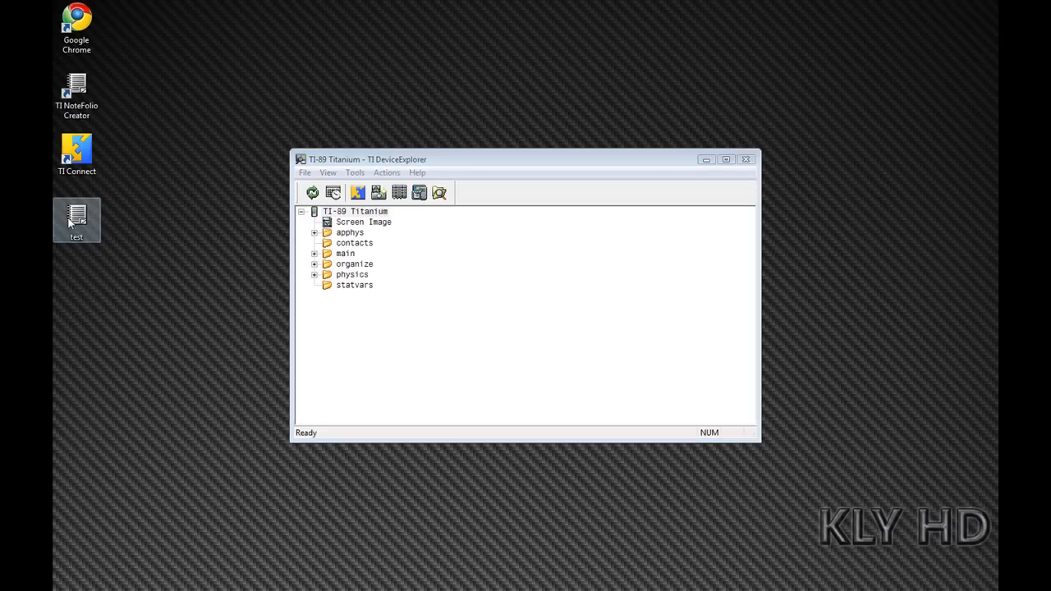
click(354, 211)
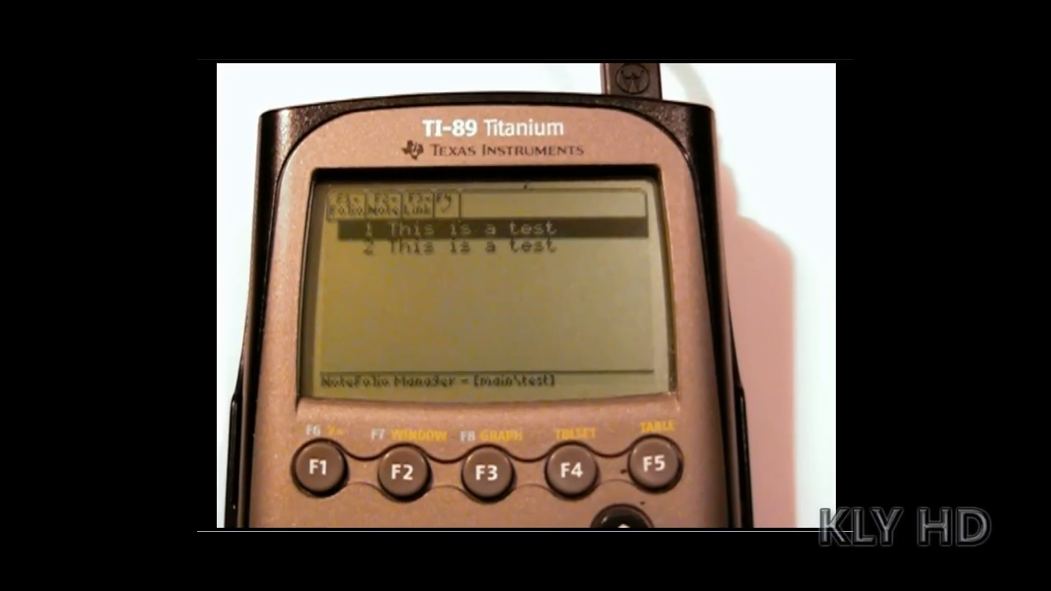
Move down the calculator's NoteFolio list to the main\test folio
key(down)
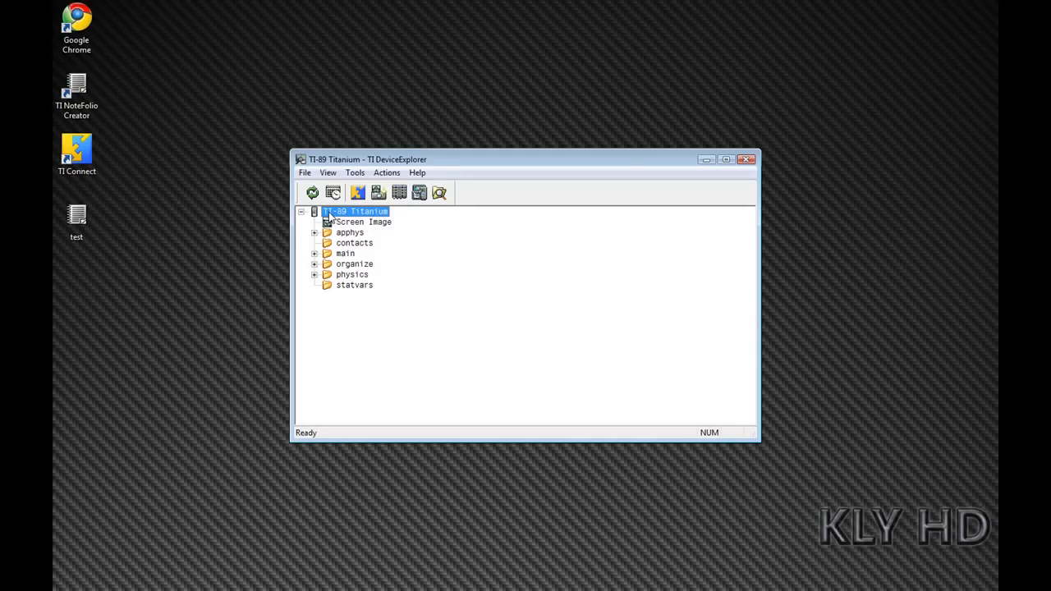
Close the TI DeviceExplorer window, then the TI Connect window
click(748, 163)
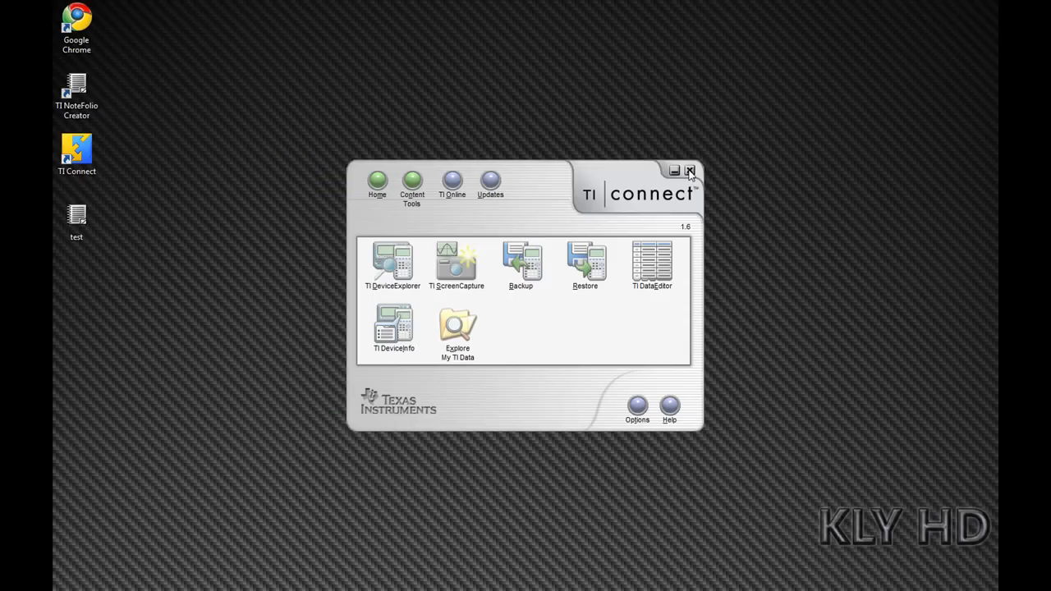
click(689, 171)
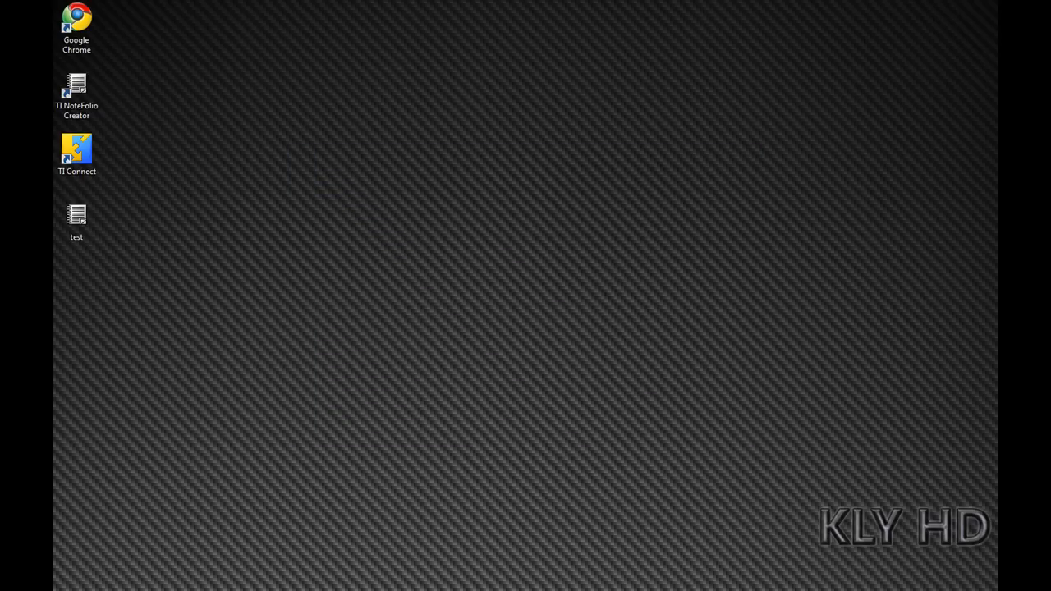